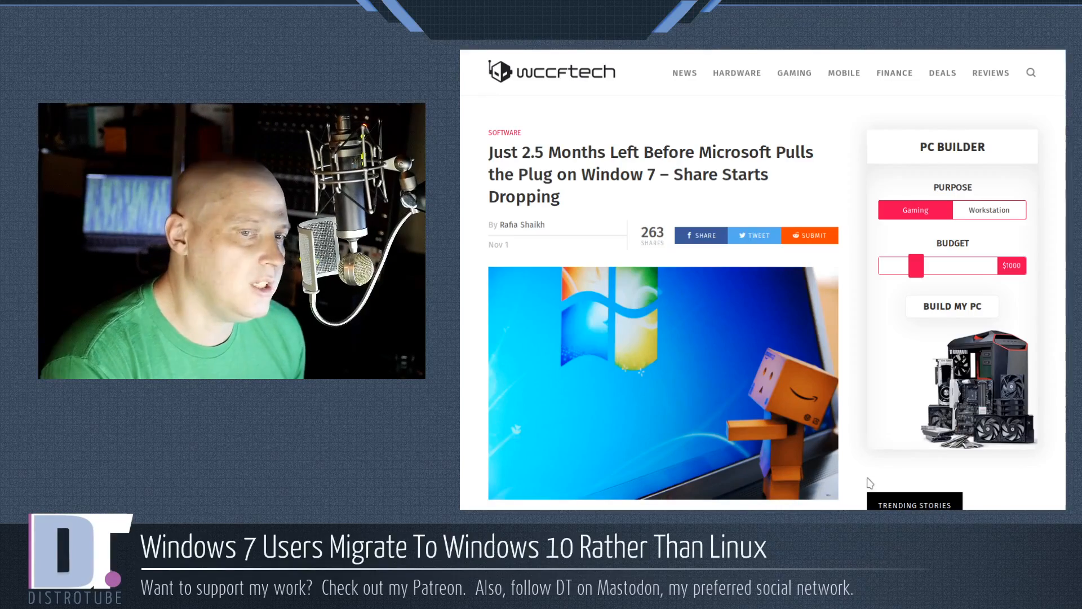
scroll("down", 3)
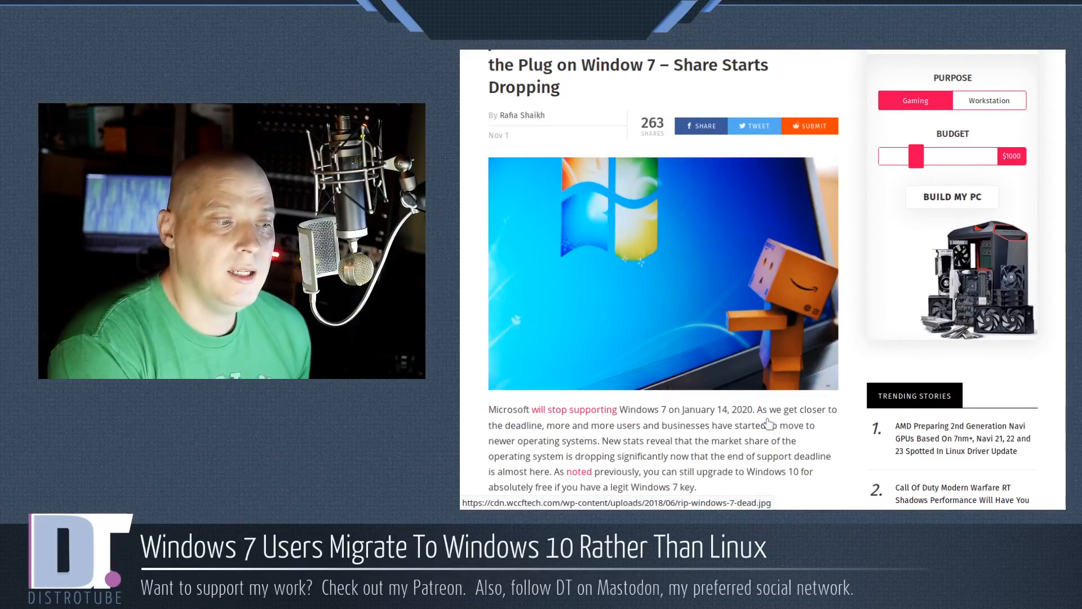
scroll("down", 3)
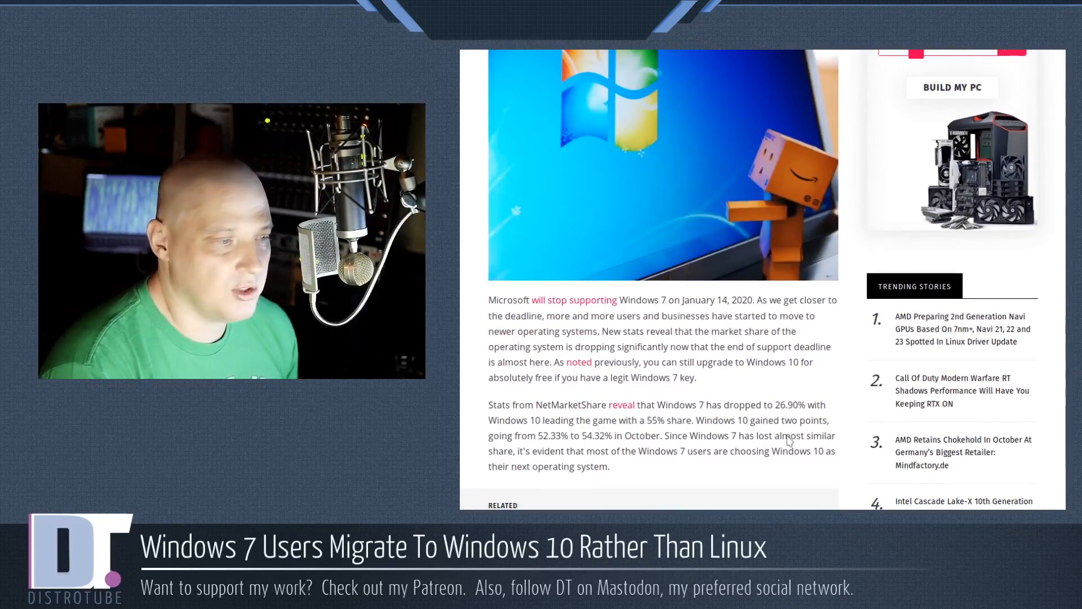
scroll("down", 3)
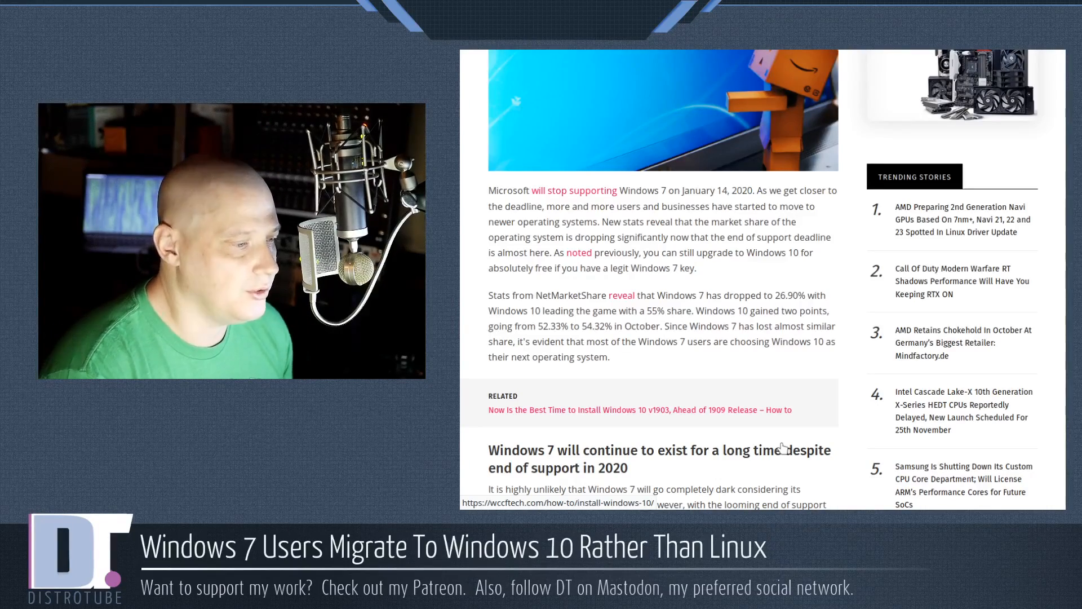
scroll("down", 3)
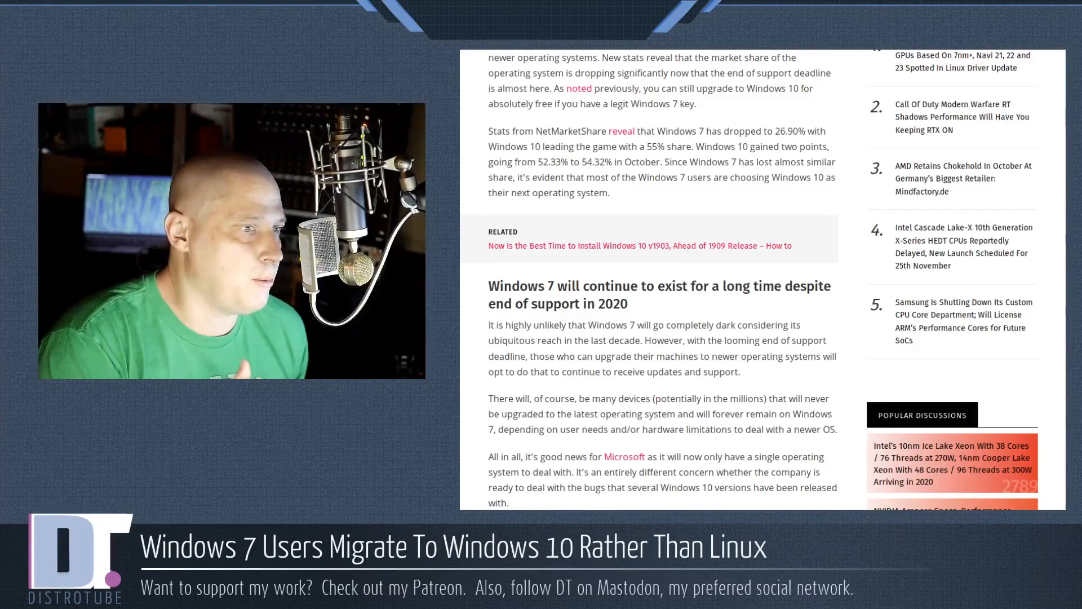
scroll("down", 3)
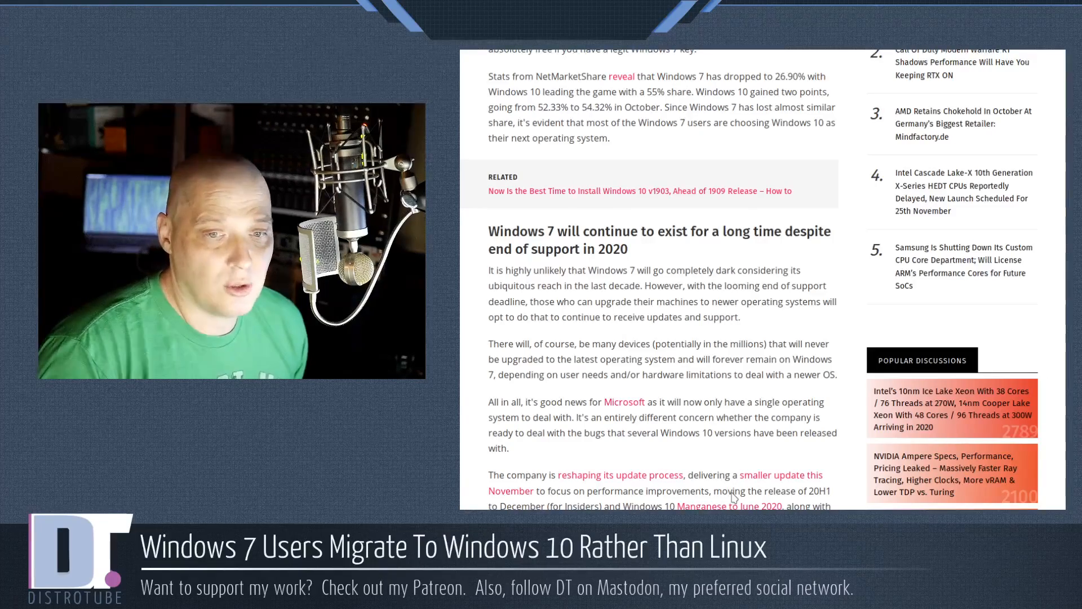
mouse_move(858, 417)
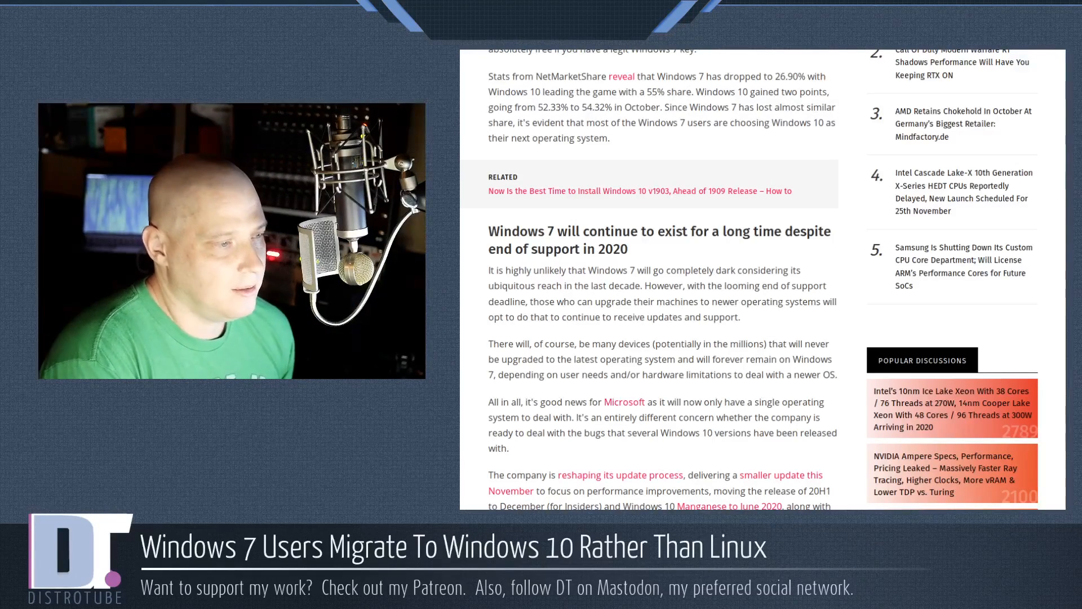
scroll("down", 3)
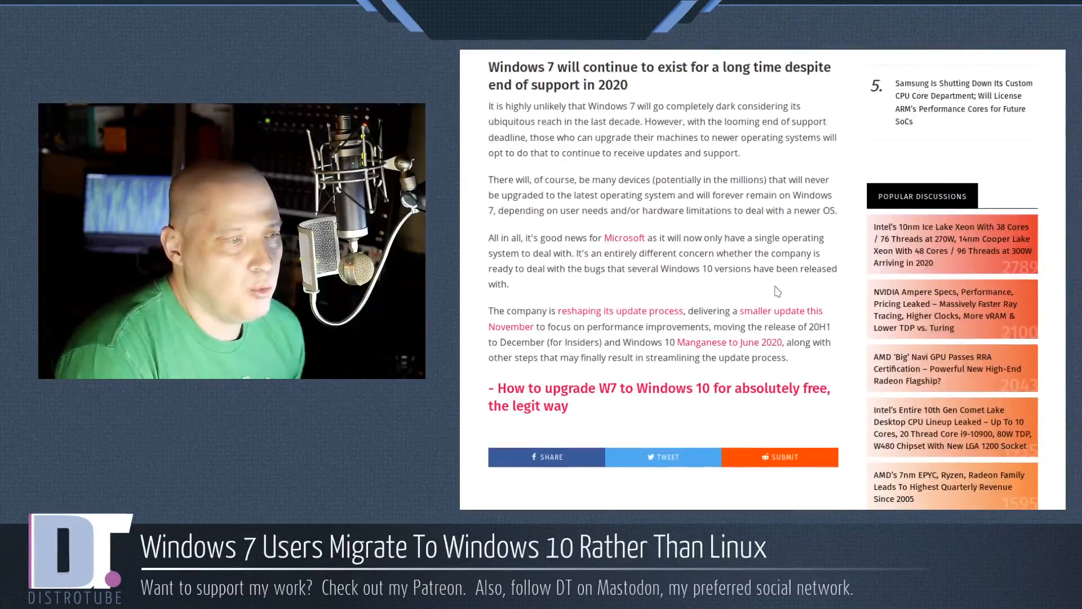
scroll("up", 3)
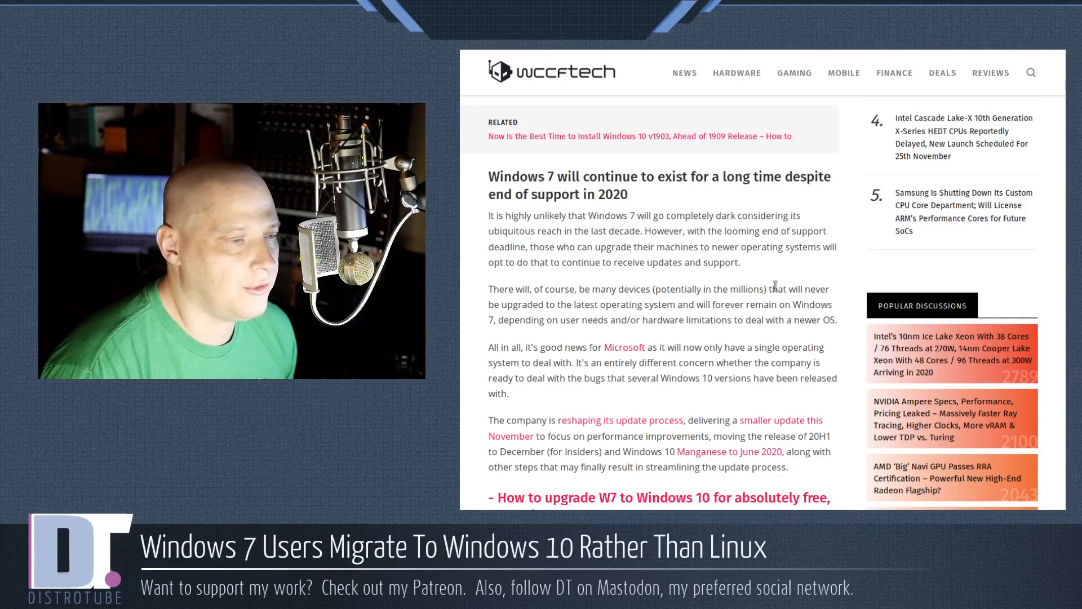
scroll("down", 3)
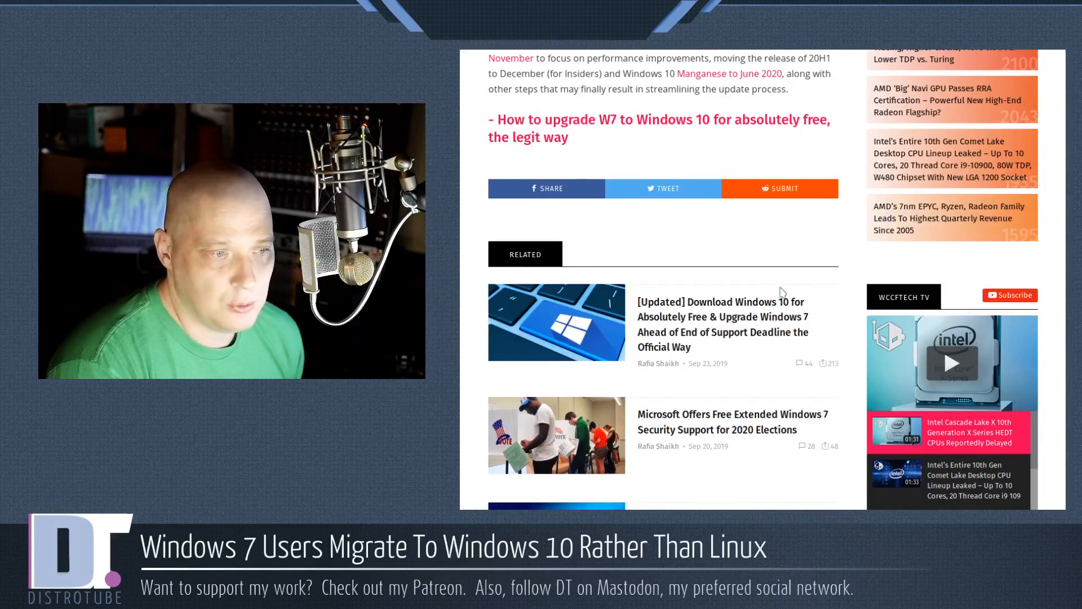
scroll("up", 3)
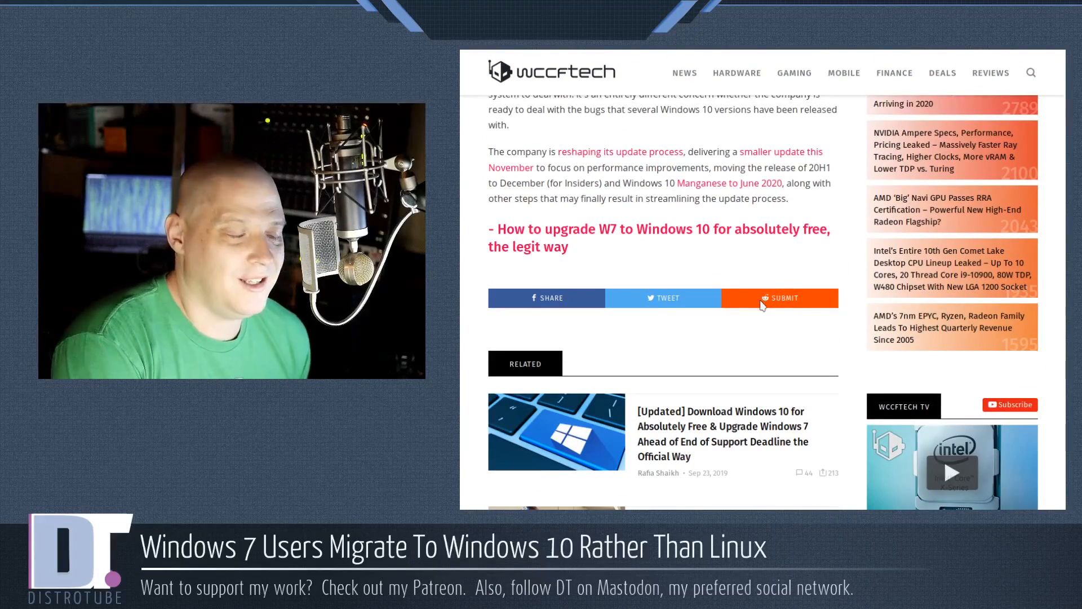